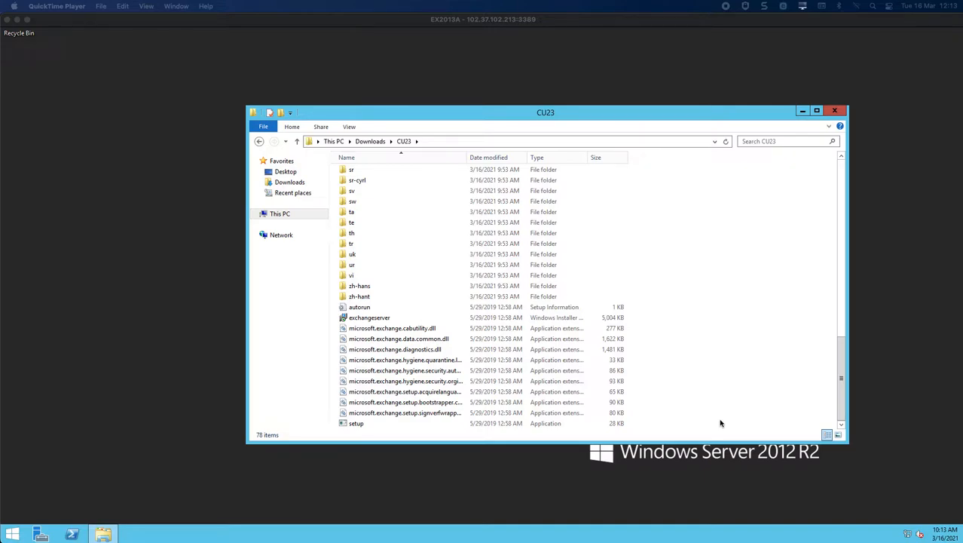
{"action": "mouse_move", "coordinate": [661, 408]}
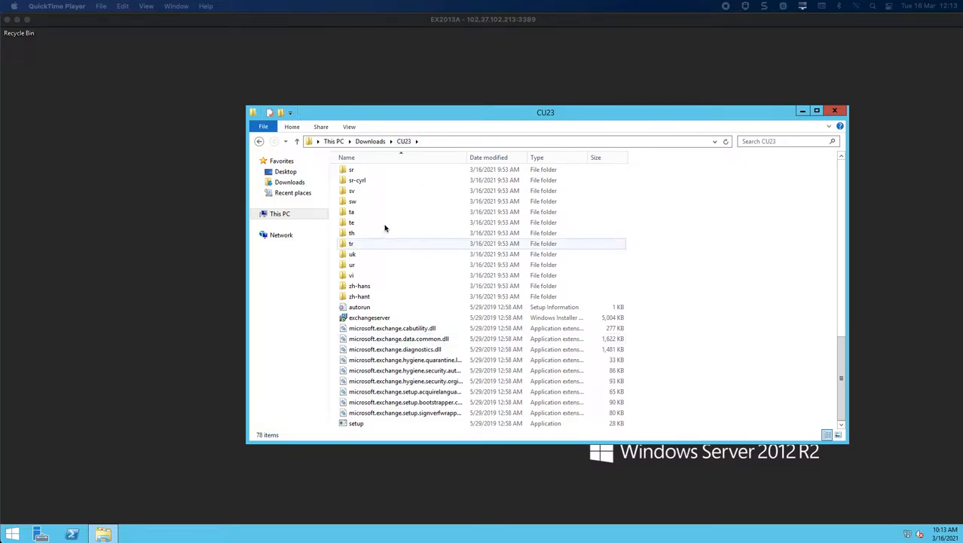
Step: Select the setup application in the Exchange CU23 Downloads folder
{"action": "left_click", "coordinate": [356, 423]}
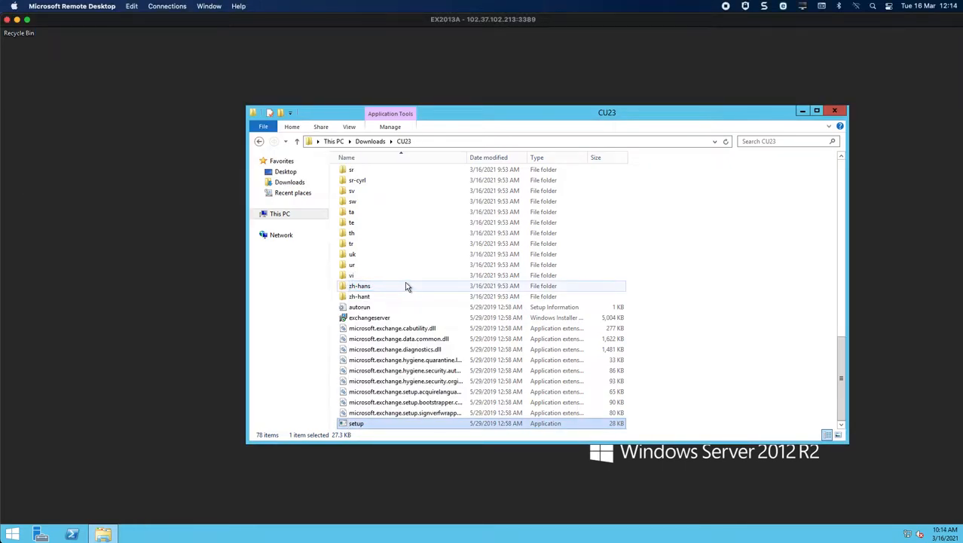
Step: Run CU23 setup, choosing "Don't check for updates right now", and continue
{"action": "double_click", "coordinate": [356, 423]}
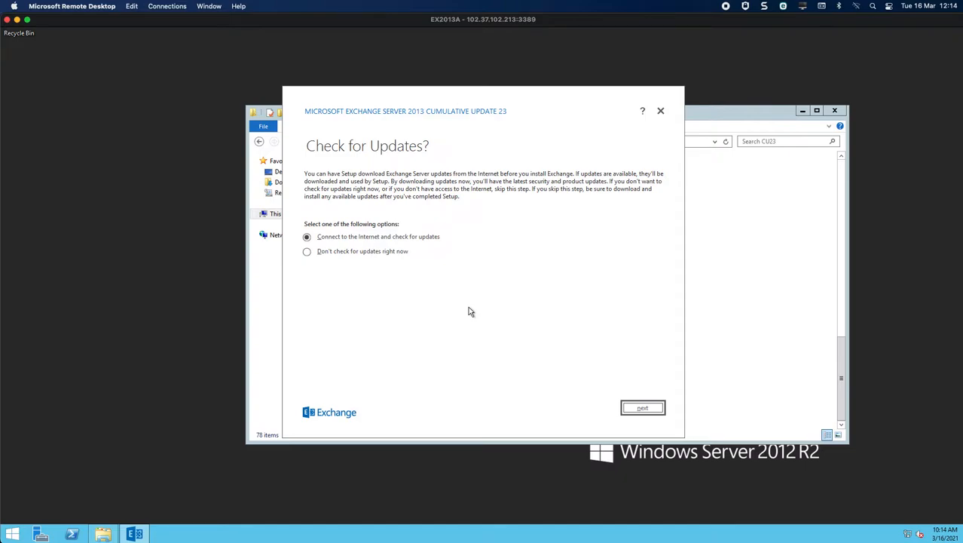
{"action": "left_click", "coordinate": [307, 251]}
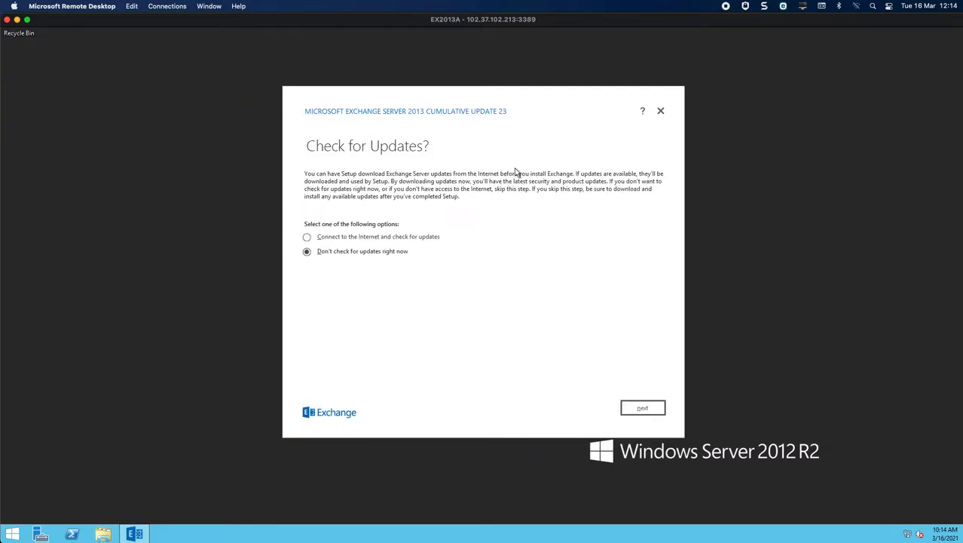
{"action": "mouse_move", "coordinate": [476, 205]}
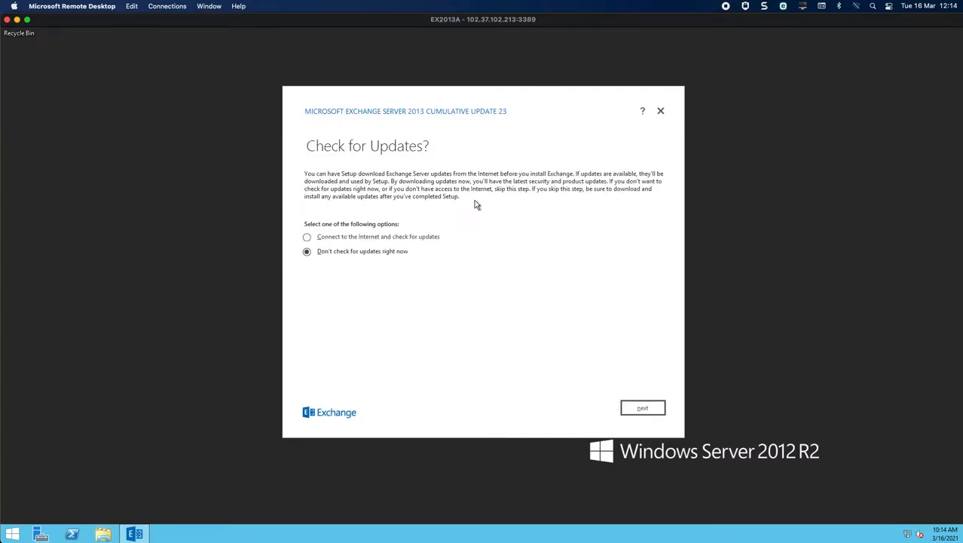
{"action": "mouse_move", "coordinate": [496, 125]}
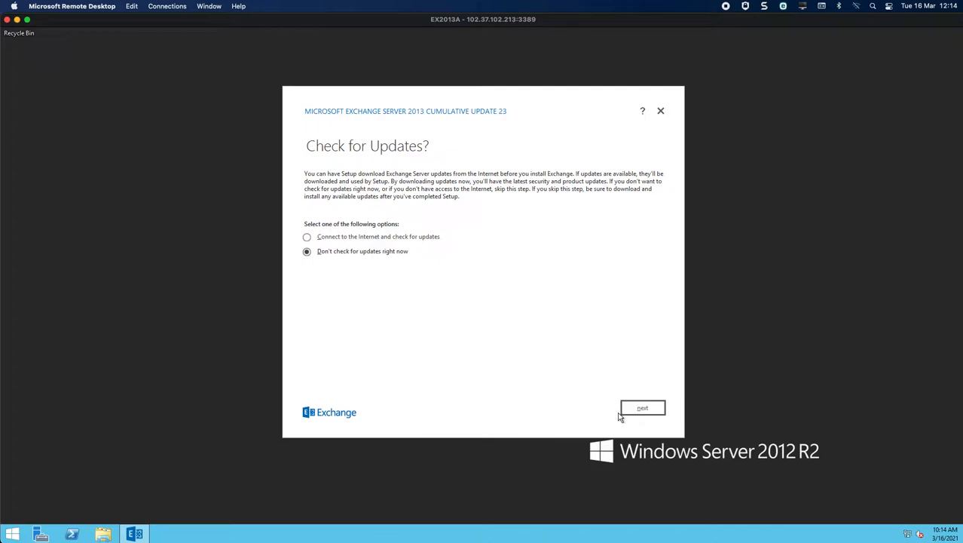
{"action": "left_click", "coordinate": [642, 407]}
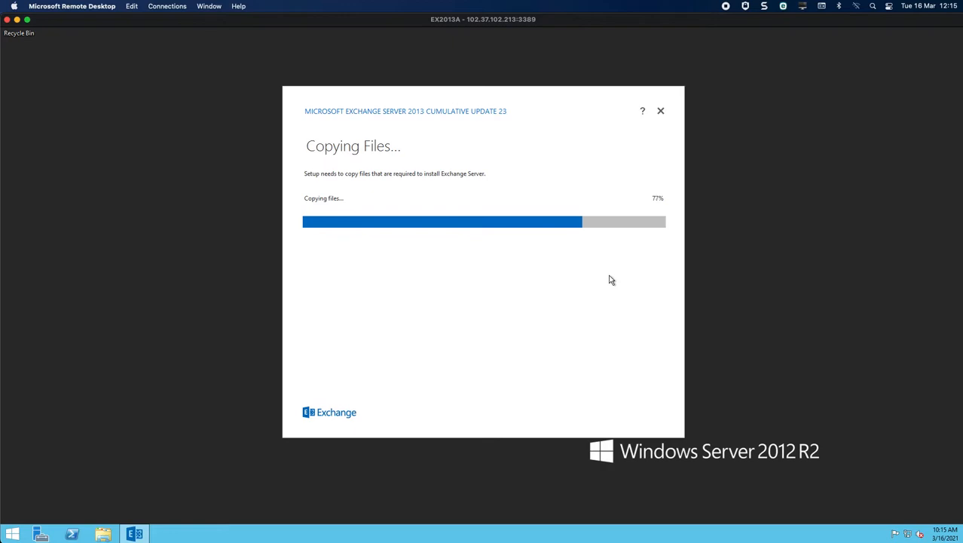
{"action": "mouse_move", "coordinate": [633, 230]}
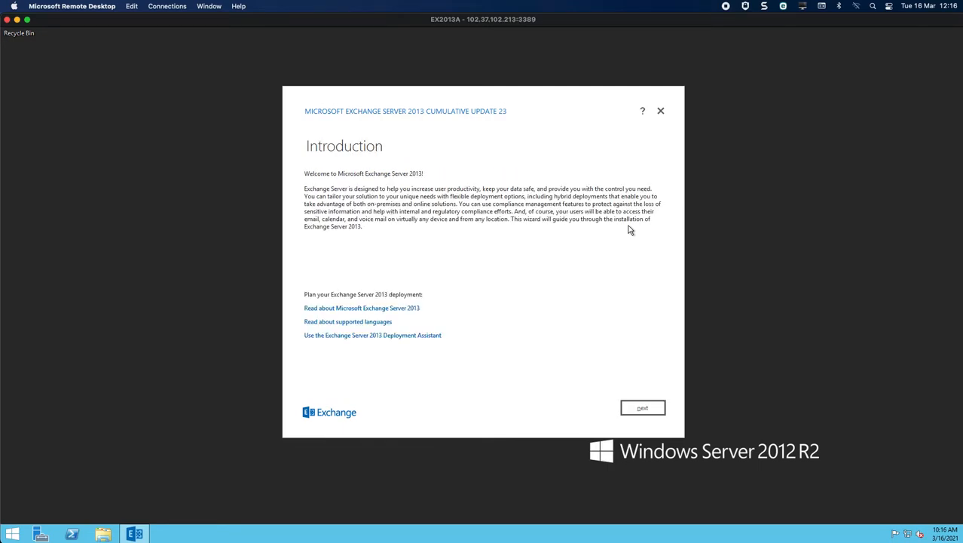
{"action": "mouse_move", "coordinate": [464, 258]}
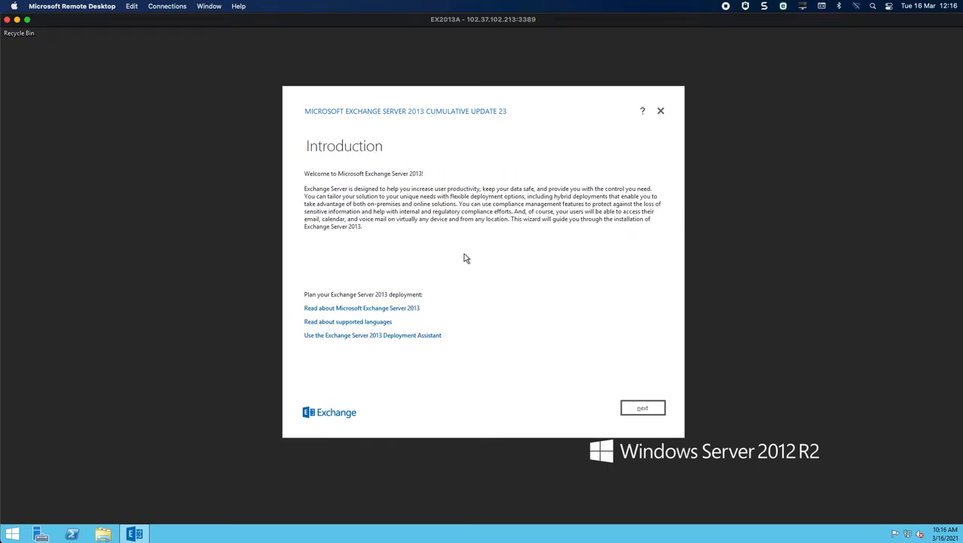
{"action": "mouse_move", "coordinate": [696, 486]}
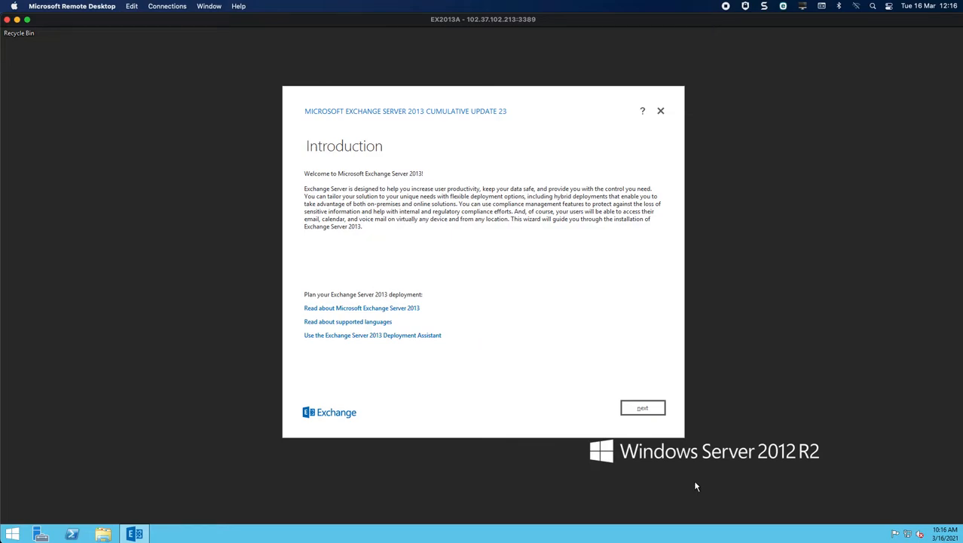
Step: Pass the Introduction and keep "Use recommended settings" to reach Server Role Selection
{"action": "left_click", "coordinate": [642, 407]}
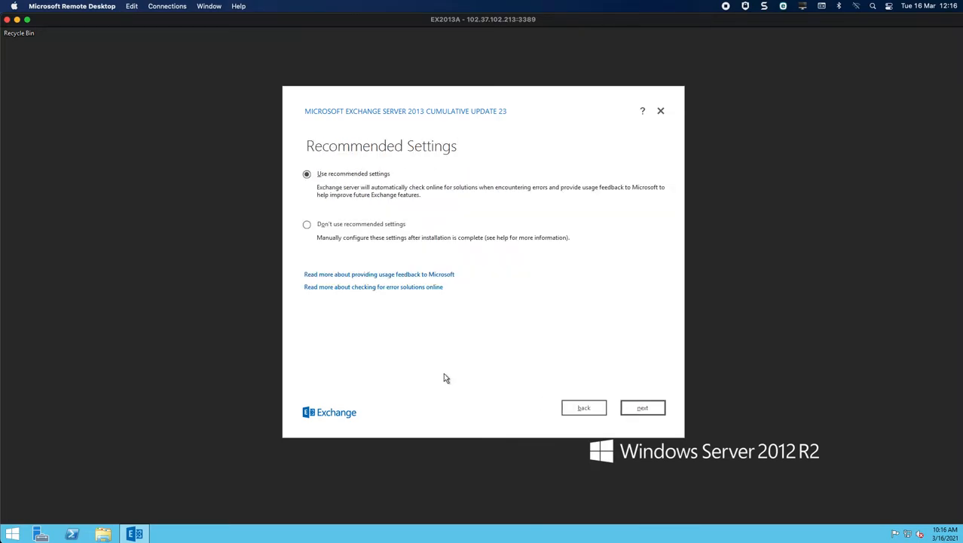
{"action": "mouse_move", "coordinate": [599, 220]}
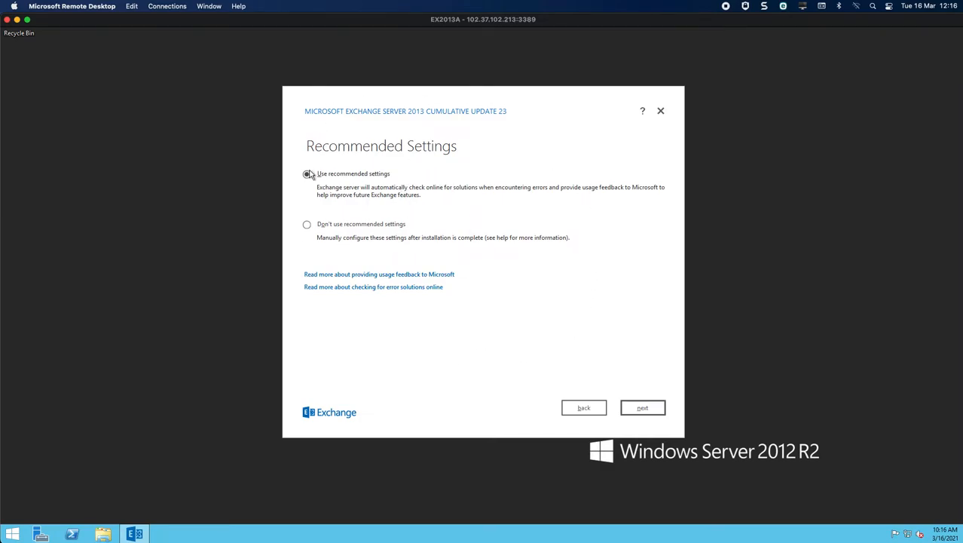
{"action": "left_click", "coordinate": [642, 407]}
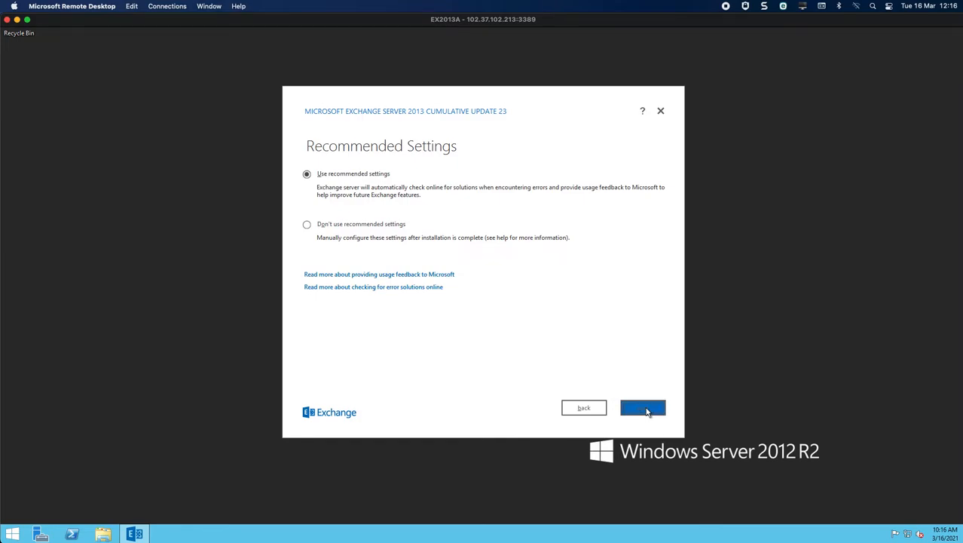
{"action": "left_click", "coordinate": [642, 407]}
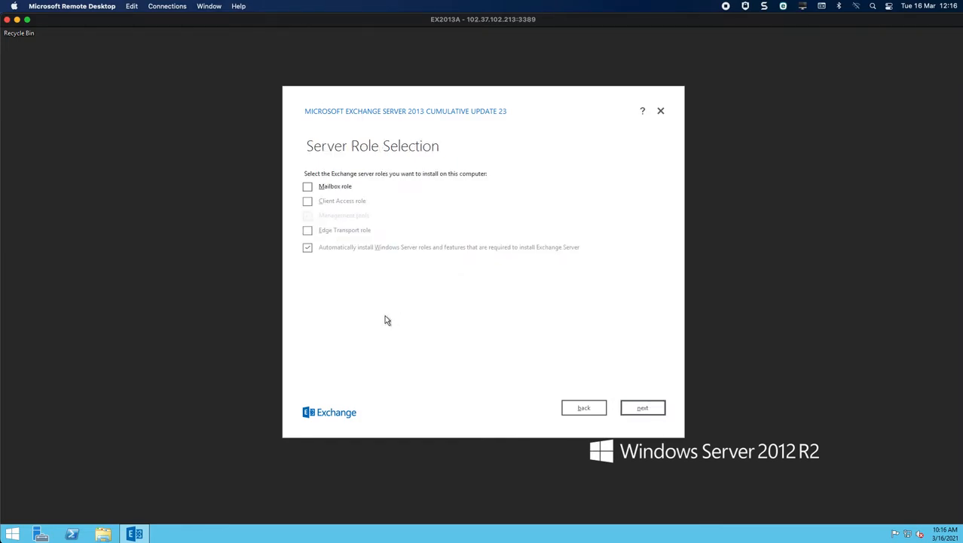
{"action": "mouse_move", "coordinate": [334, 221]}
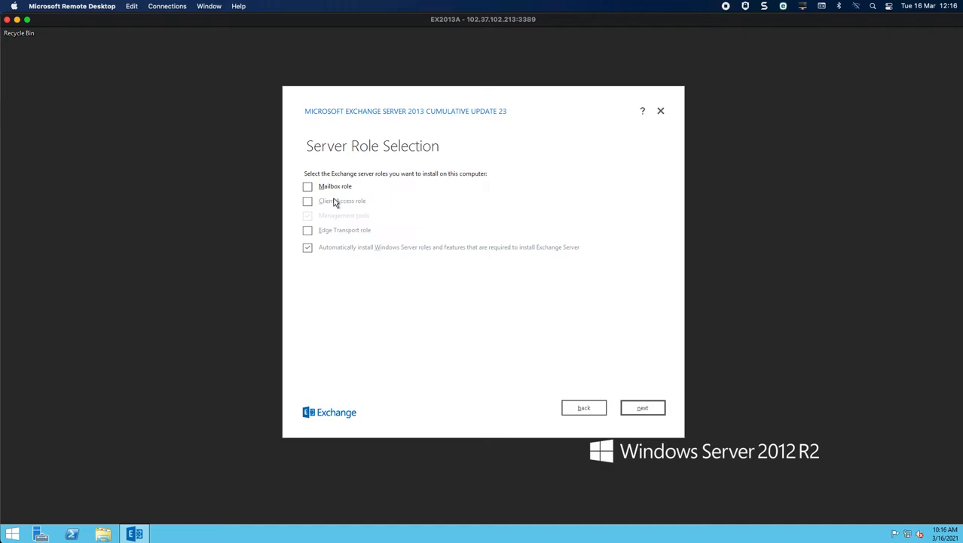
{"action": "mouse_move", "coordinate": [316, 196]}
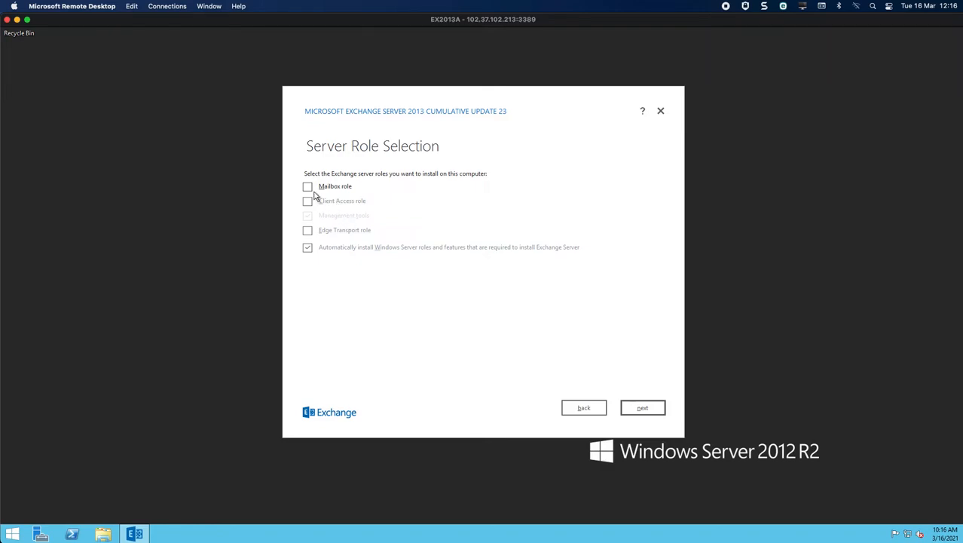
Step: Tick the Mailbox and Client Access roles, then proceed to the installation location
{"action": "left_click", "coordinate": [307, 186]}
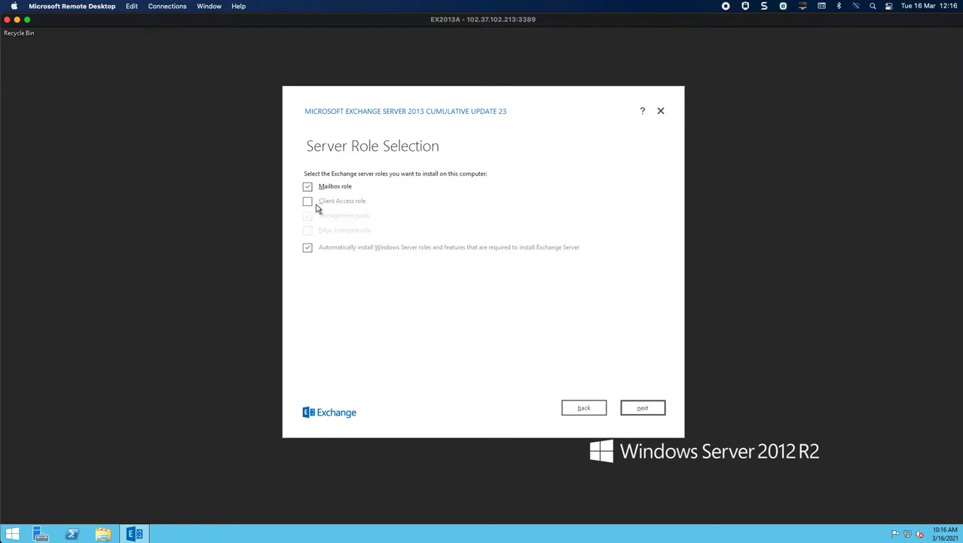
{"action": "left_click", "coordinate": [308, 200]}
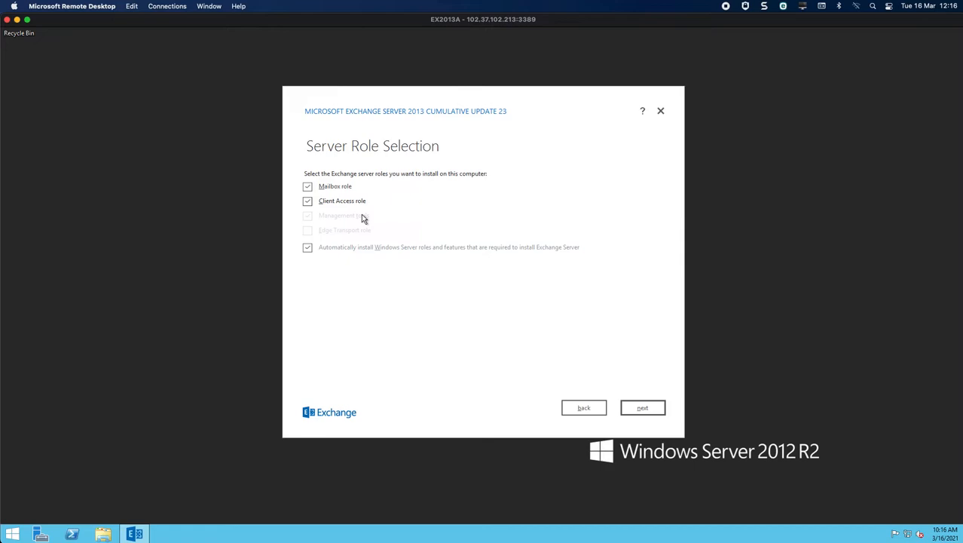
{"action": "left_click", "coordinate": [308, 186]}
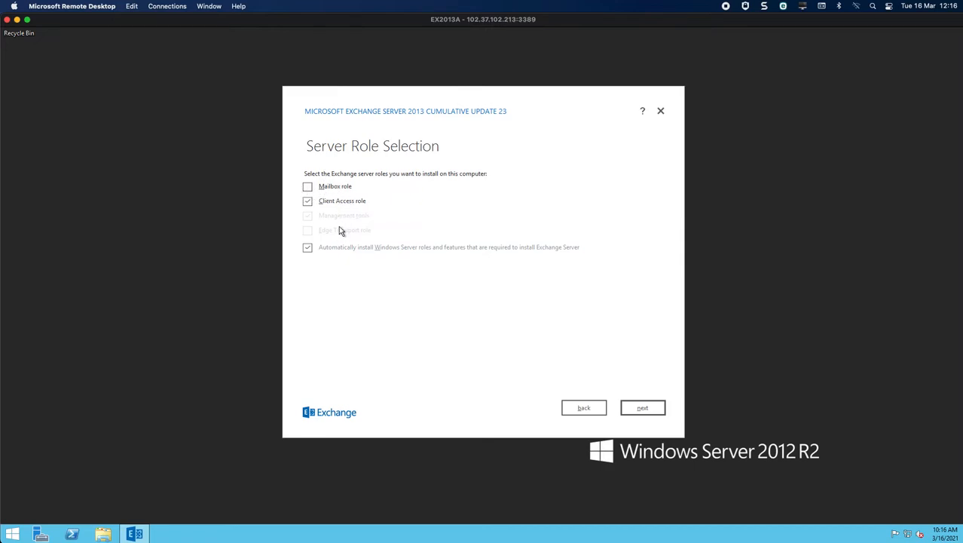
{"action": "left_click", "coordinate": [308, 187]}
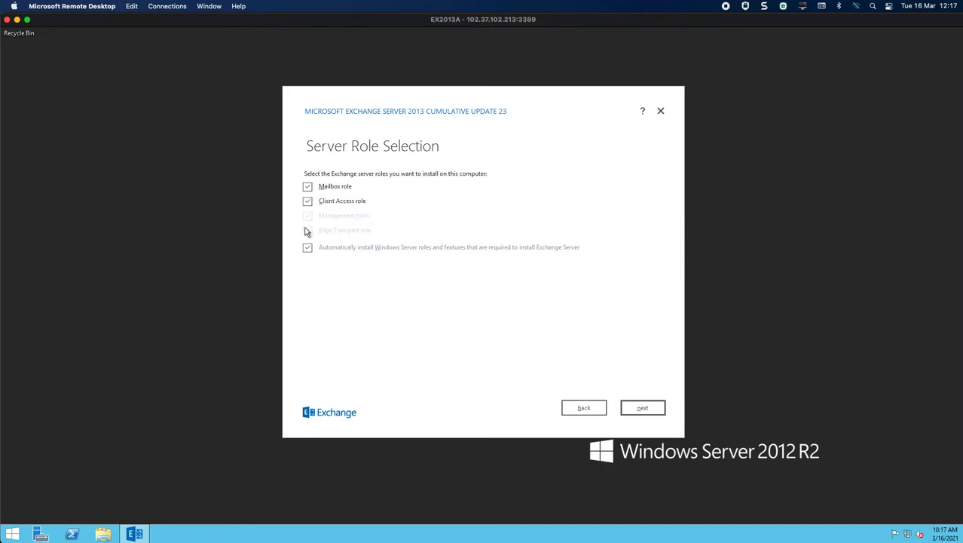
{"action": "mouse_move", "coordinate": [348, 234]}
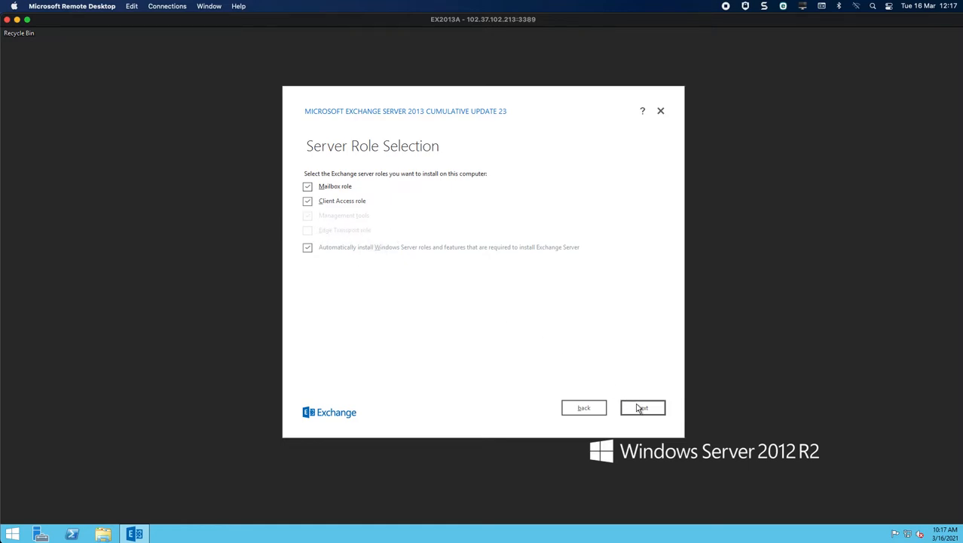
{"action": "left_click", "coordinate": [642, 407]}
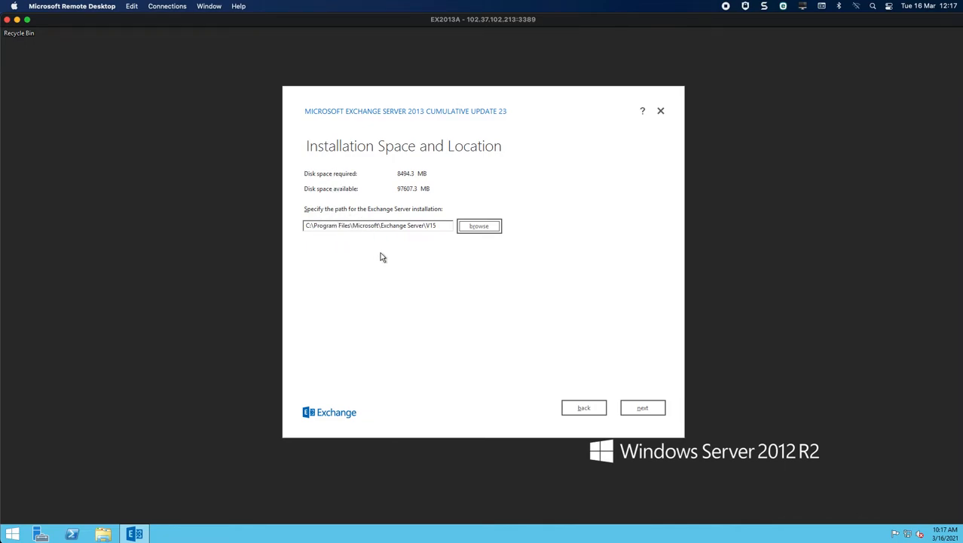
{"action": "mouse_move", "coordinate": [495, 323]}
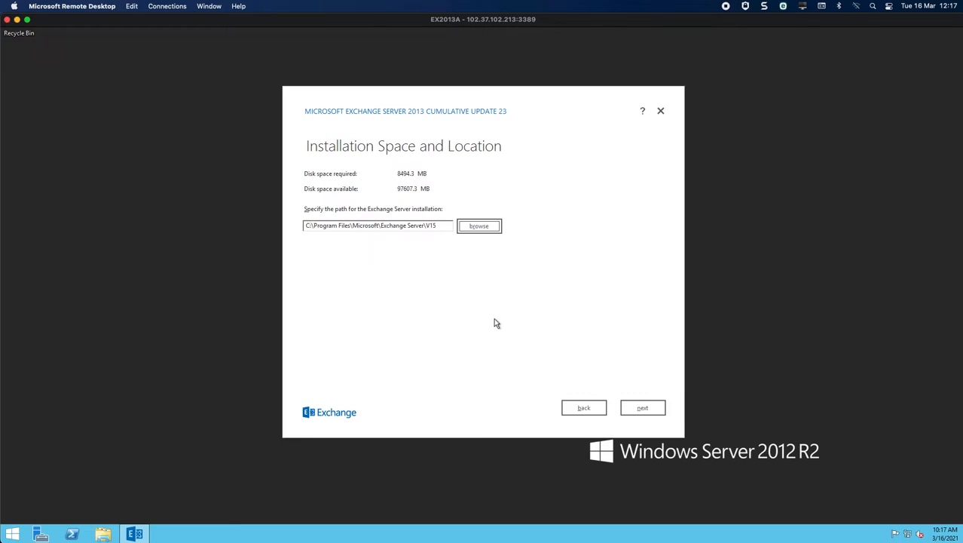
{"action": "mouse_move", "coordinate": [445, 291]}
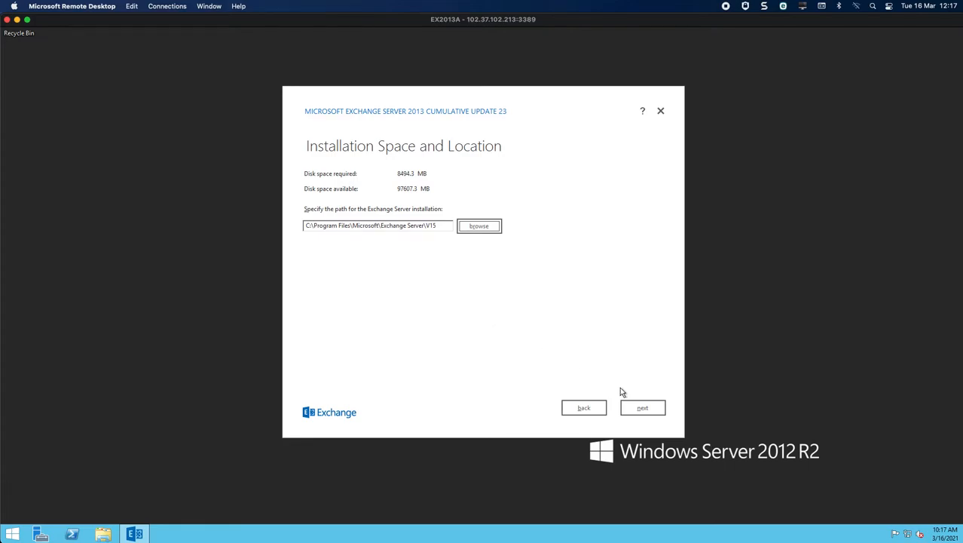
Step: Accept path C:\Program Files\Microsoft\Exchange Server\V15 and keep malware scanning enabled
{"action": "left_click", "coordinate": [642, 407]}
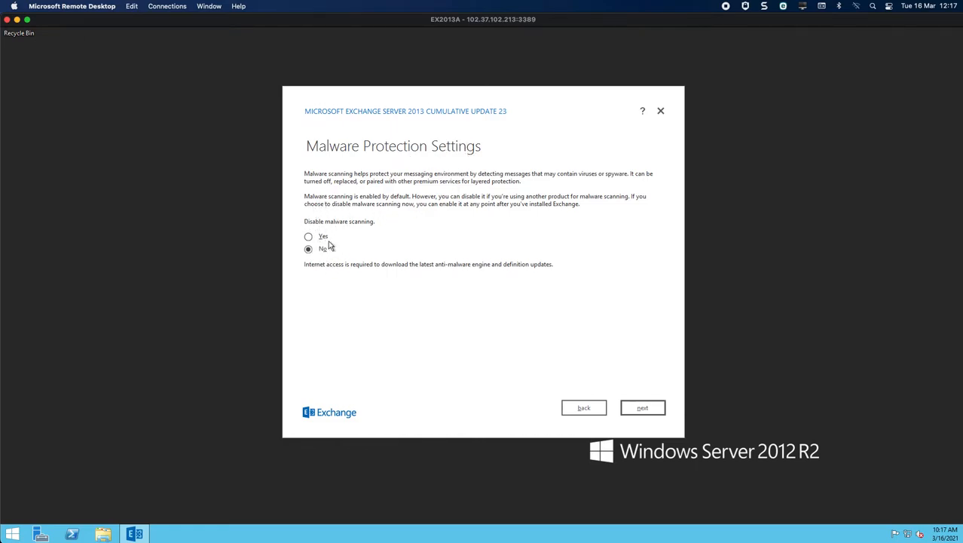
{"action": "left_click", "coordinate": [642, 407]}
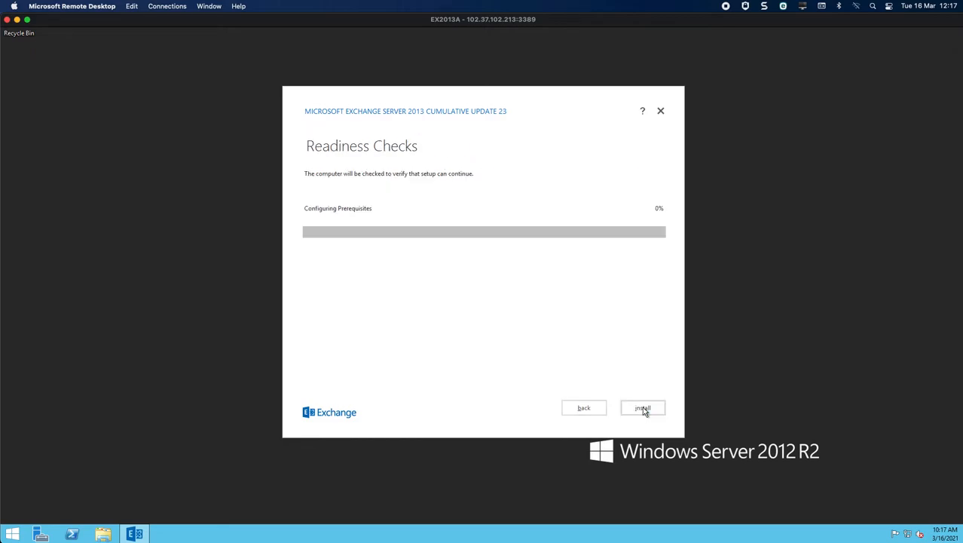
{"action": "mouse_move", "coordinate": [509, 343]}
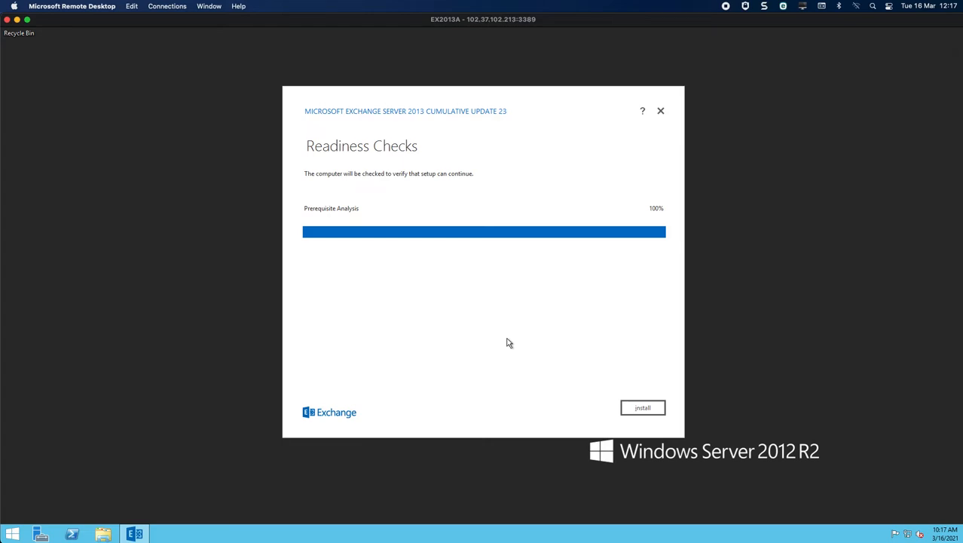
{"action": "mouse_move", "coordinate": [527, 337]}
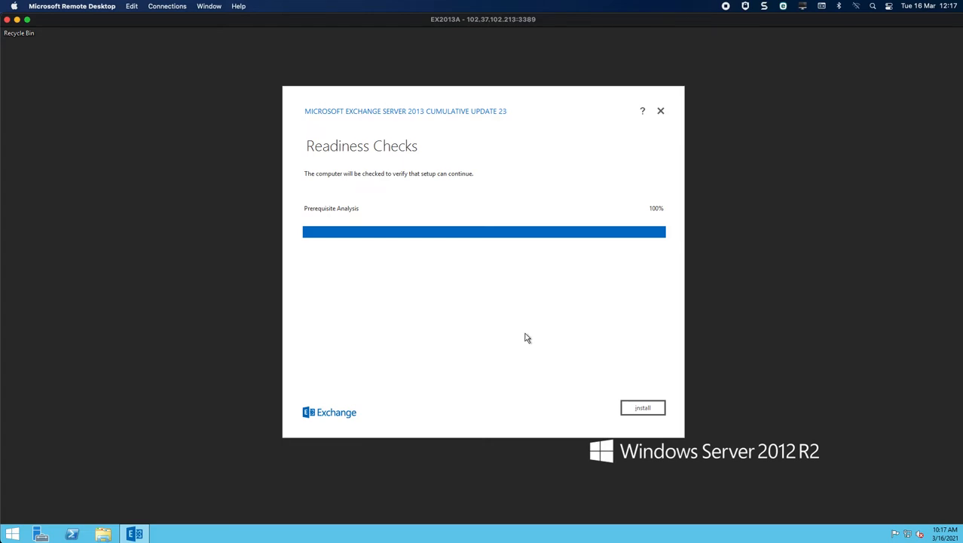
Step: After Prerequisite Analysis reaches 100%, start the Exchange installation
{"action": "left_click", "coordinate": [642, 407]}
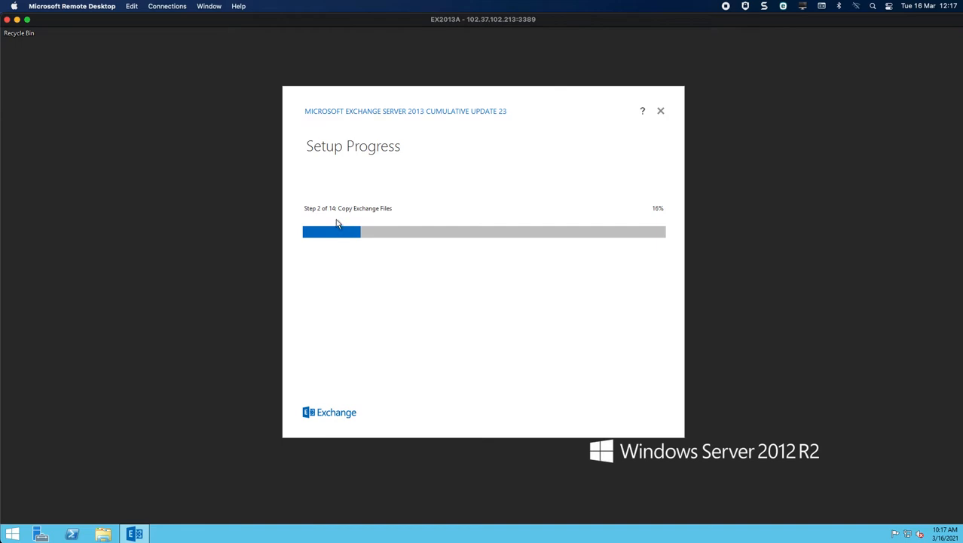
{"action": "mouse_move", "coordinate": [330, 218]}
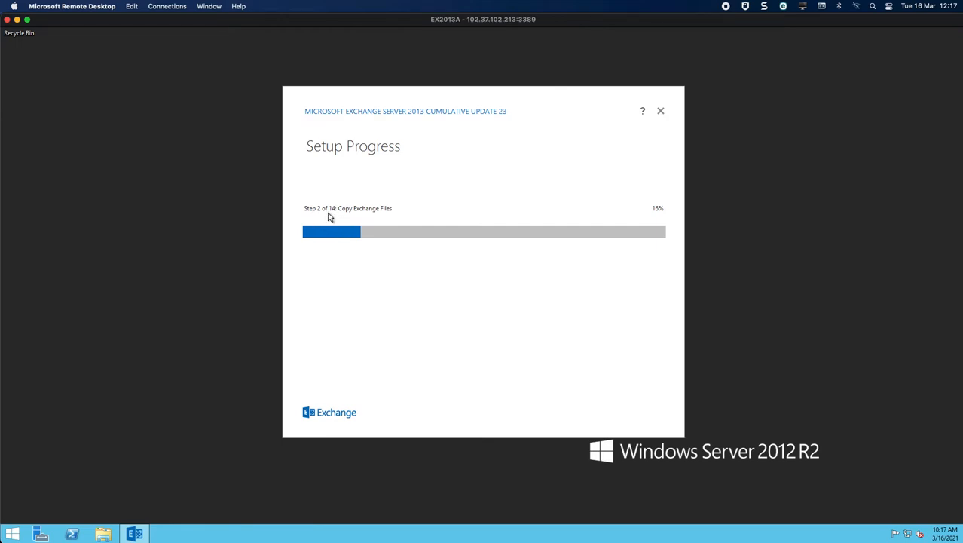